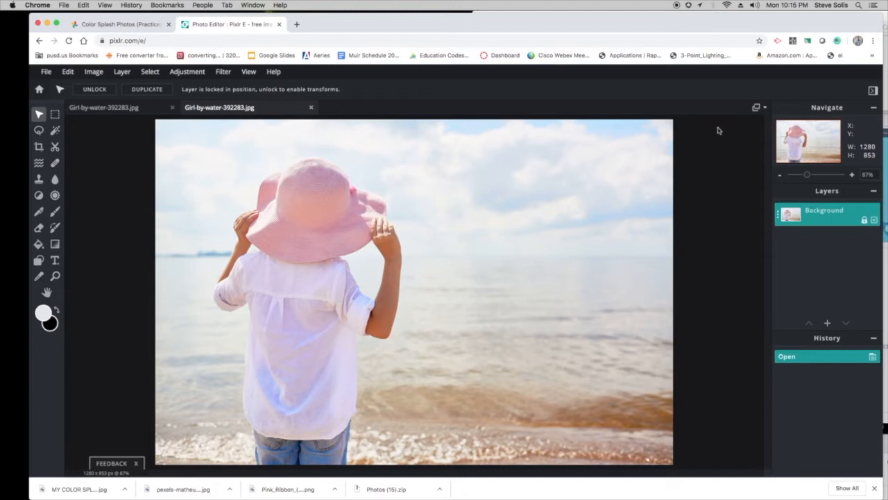
mouse_move(722, 114)
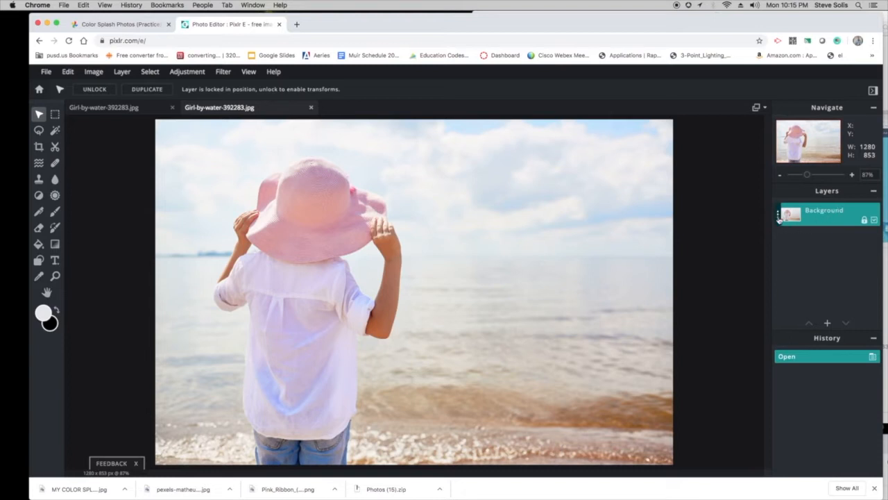
mouse_move(780, 218)
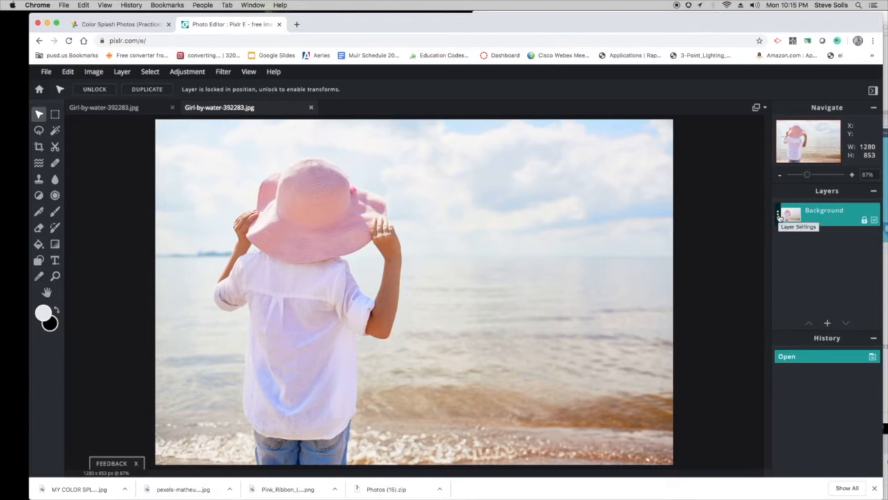
- Duplicate the Background layer to get a Background copy layer above the original
click(780, 215)
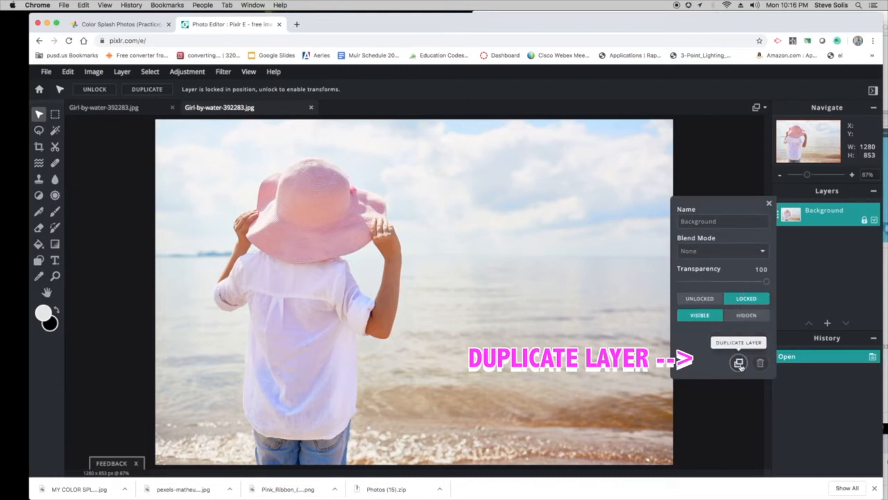
click(738, 363)
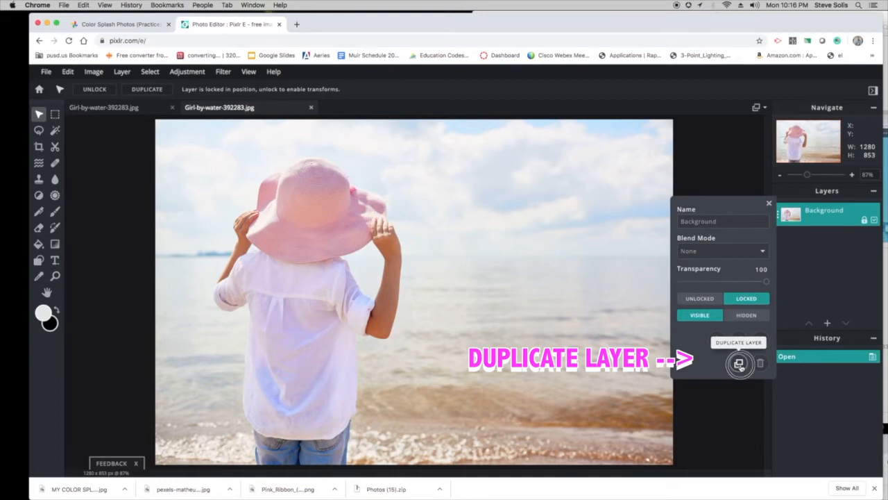
click(738, 363)
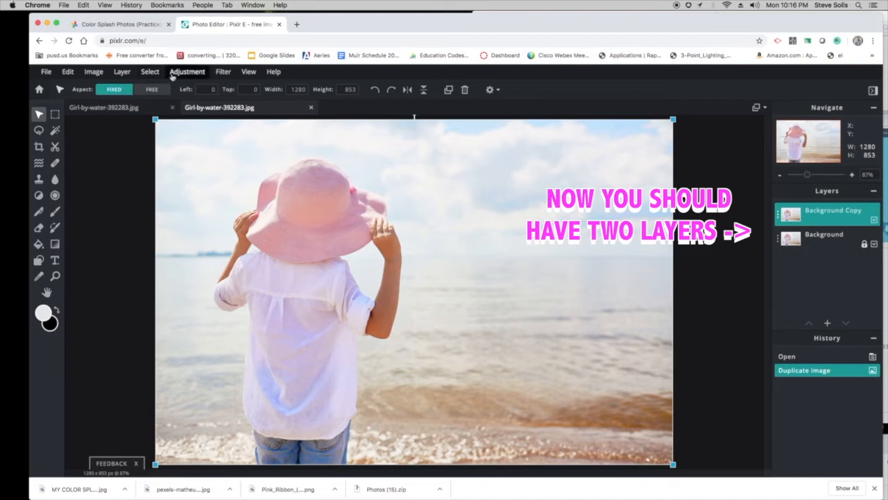
- Apply Hue & saturation with Saturation at -100 to make the copied layer greyscale
click(186, 72)
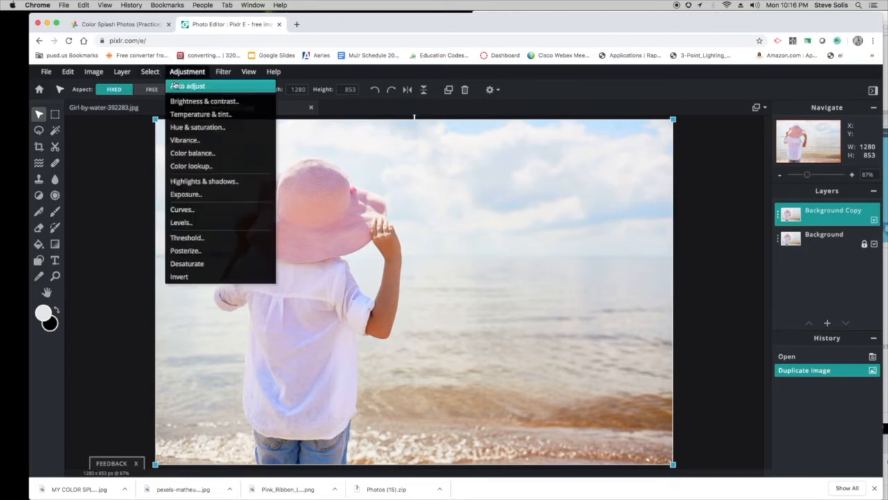
mouse_move(197, 127)
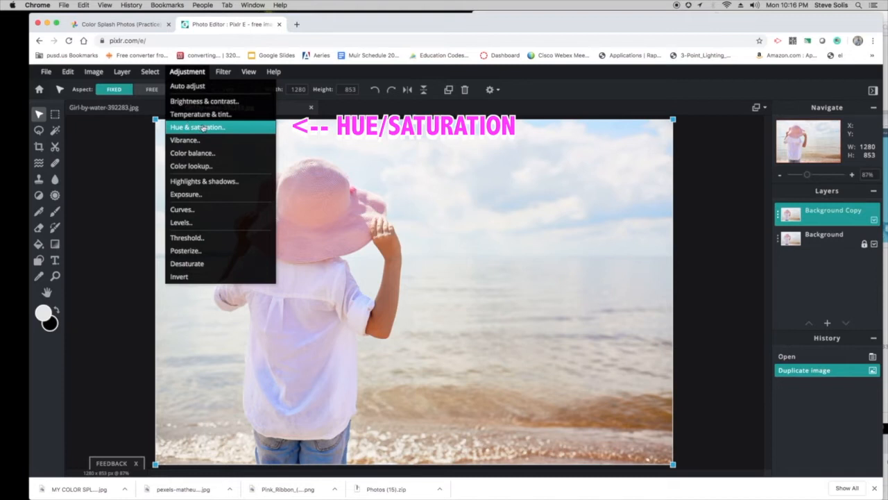
click(197, 127)
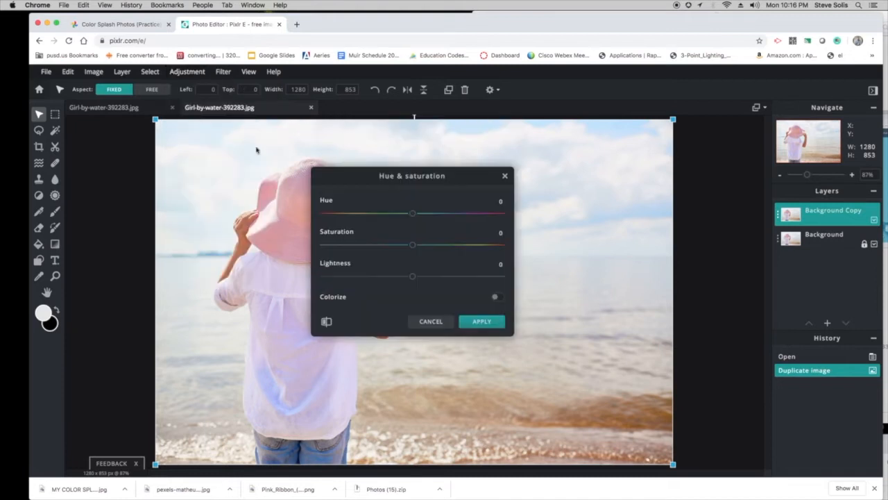
drag(410, 175, 491, 175)
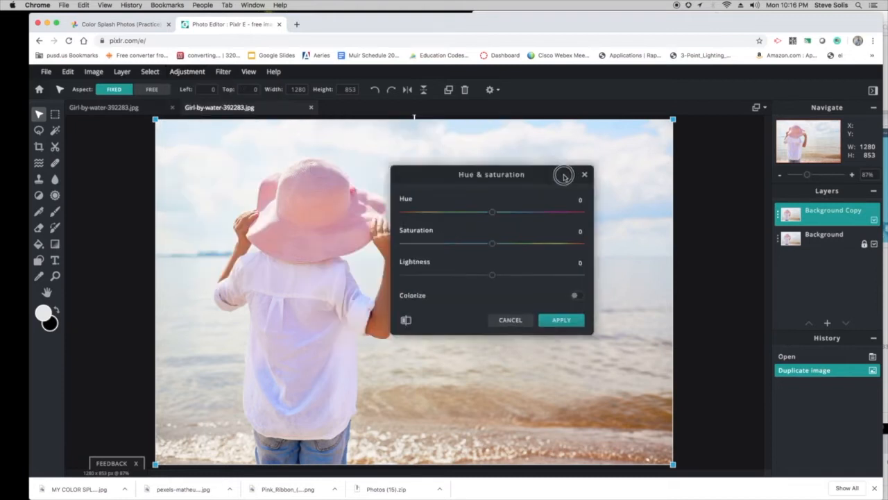
drag(492, 174, 597, 164)
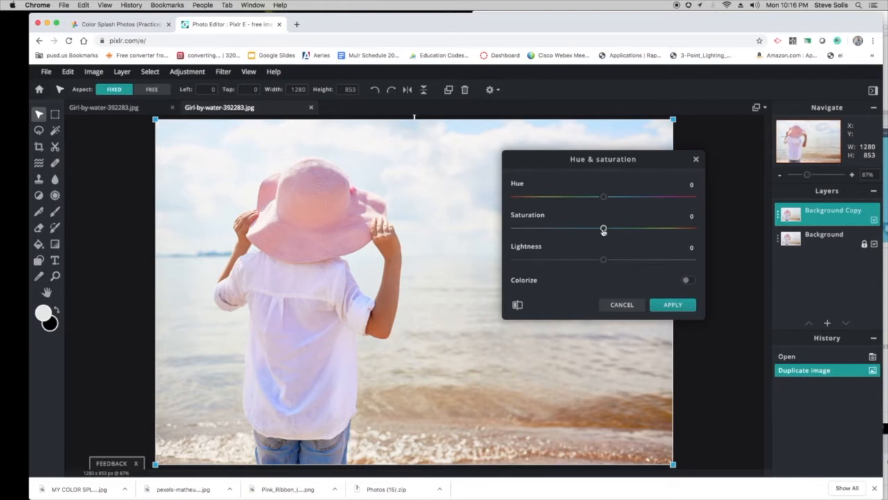
drag(602, 229, 519, 229)
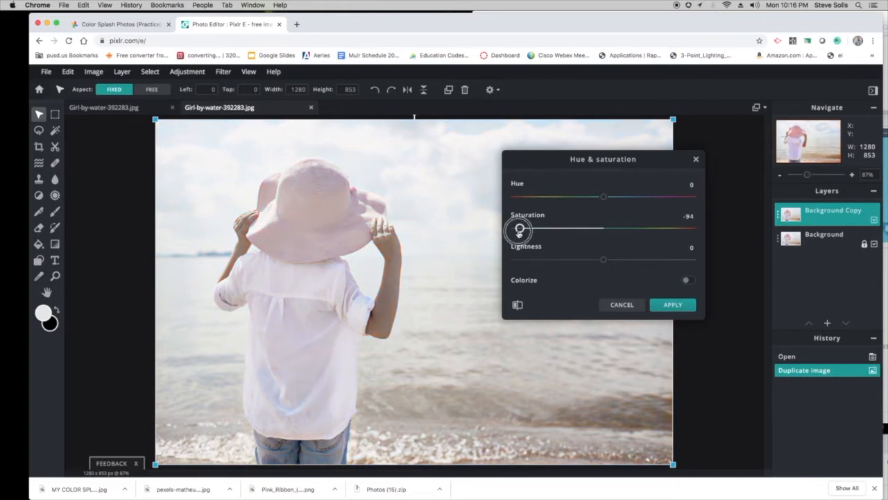
drag(519, 228, 513, 227)
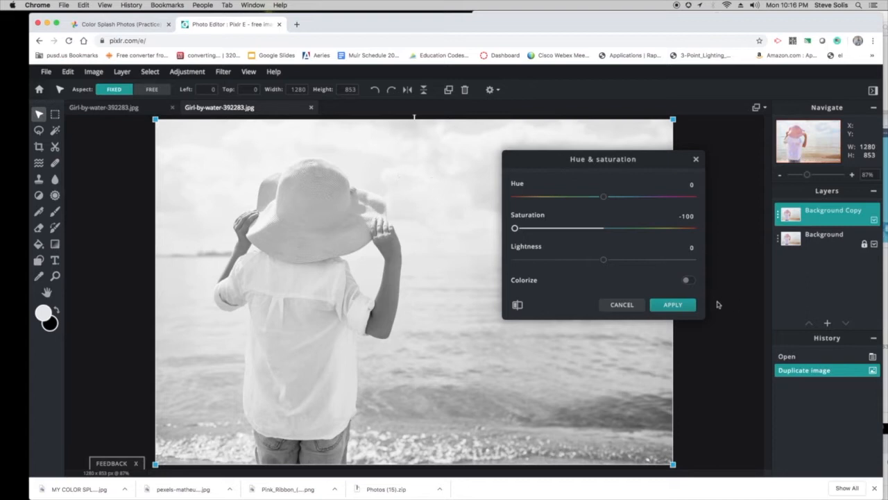
click(672, 306)
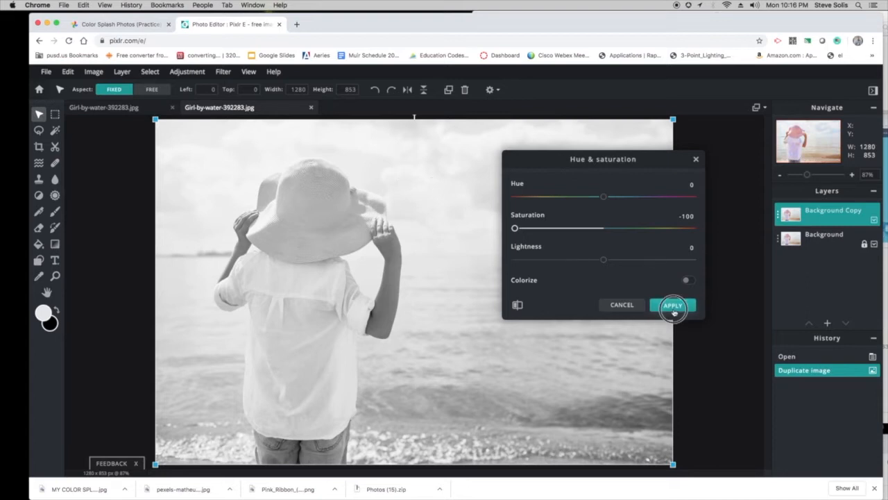
click(672, 305)
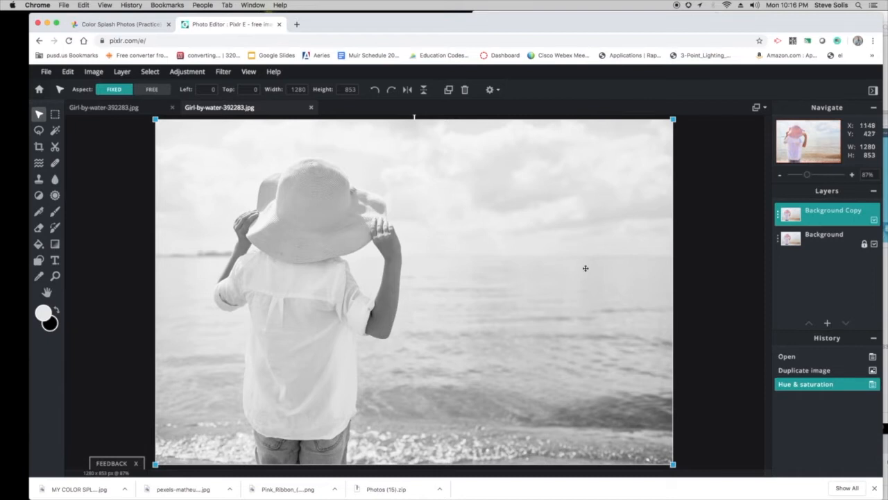
mouse_move(387, 208)
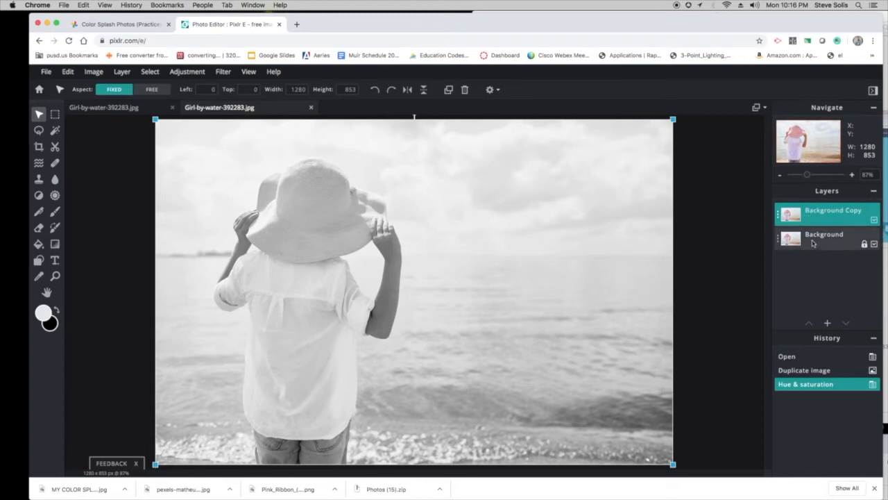
- Rename the desaturated copy layer to 'B&W'
click(833, 214)
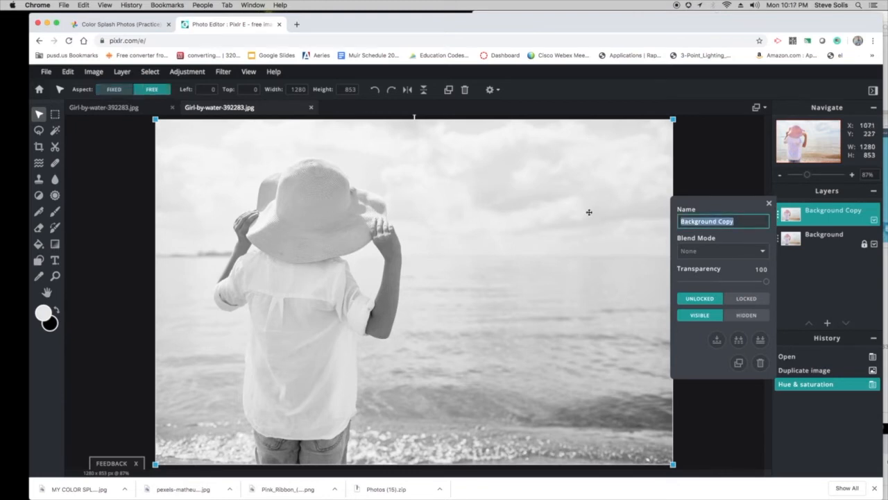
text(BS)
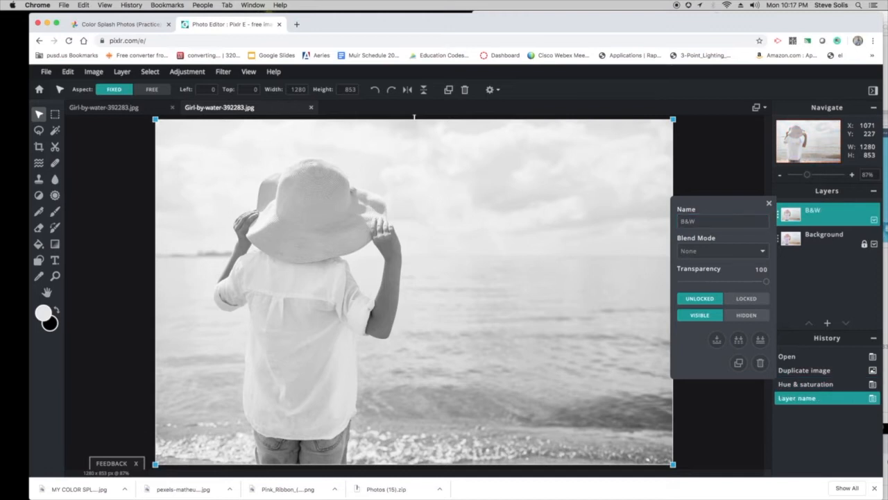
click(768, 203)
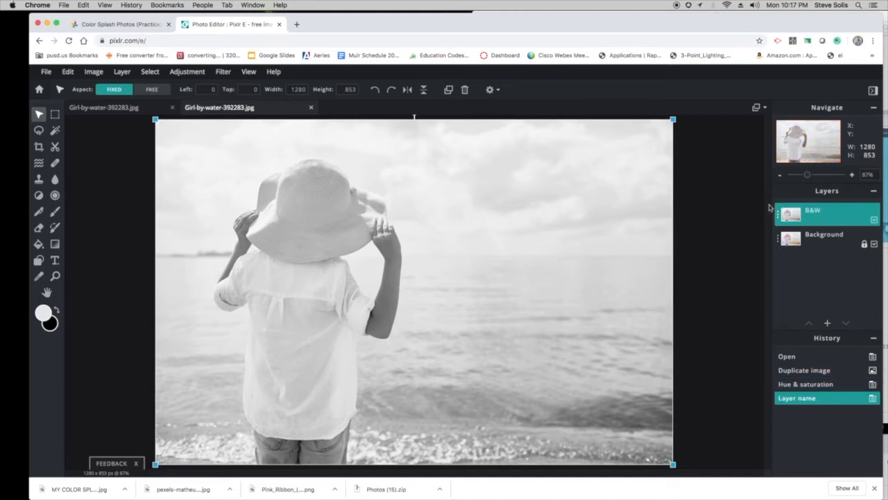
click(824, 239)
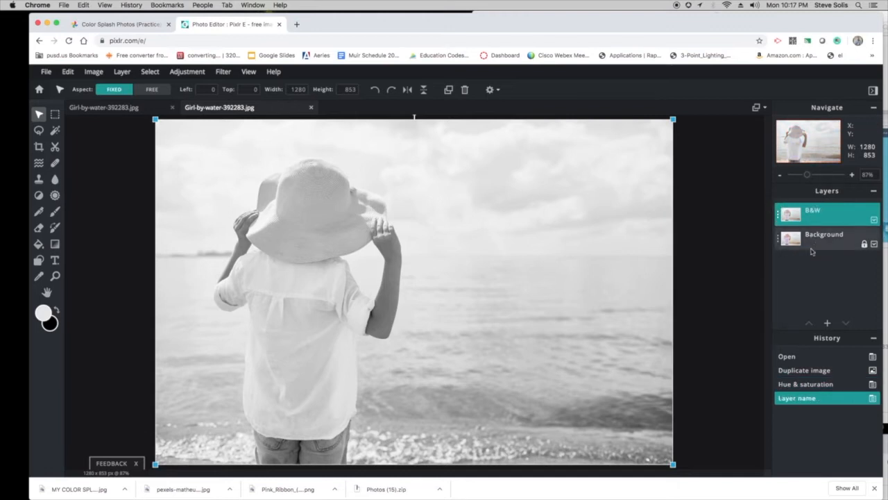
- Toggle the B&W layer's visibility to compare with colour, leaving it shown in greyscale
click(874, 222)
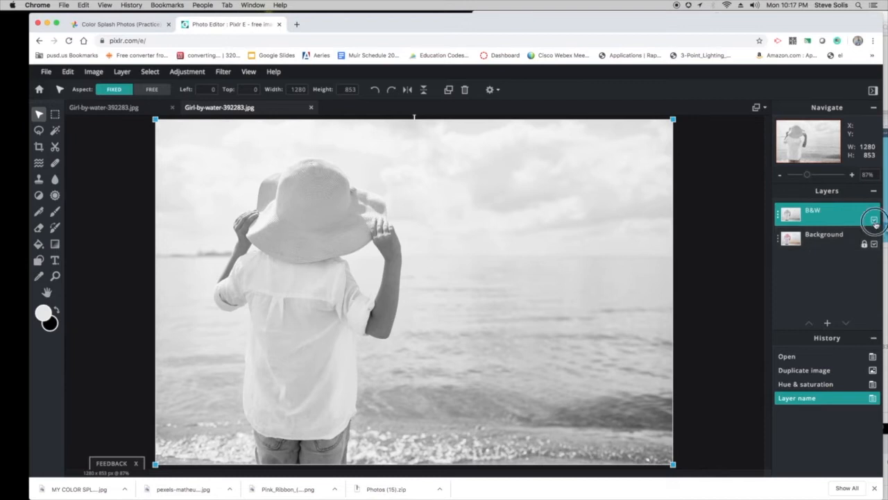
click(875, 219)
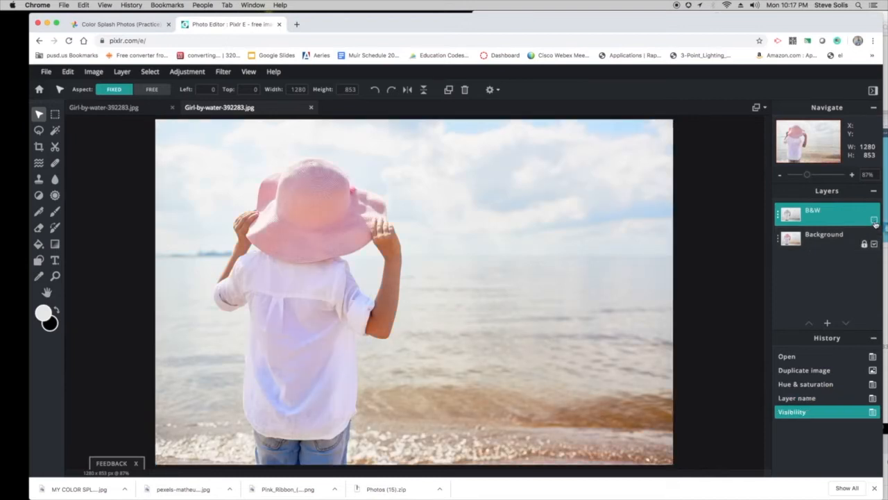
click(875, 221)
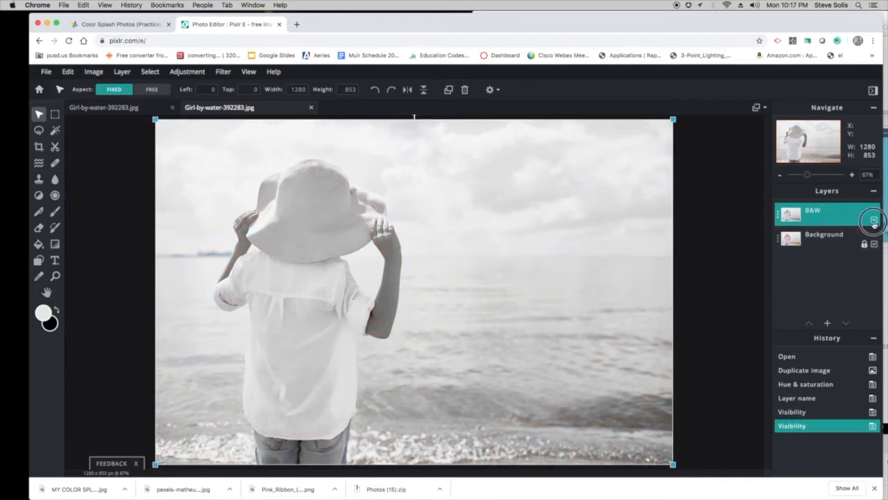
click(874, 221)
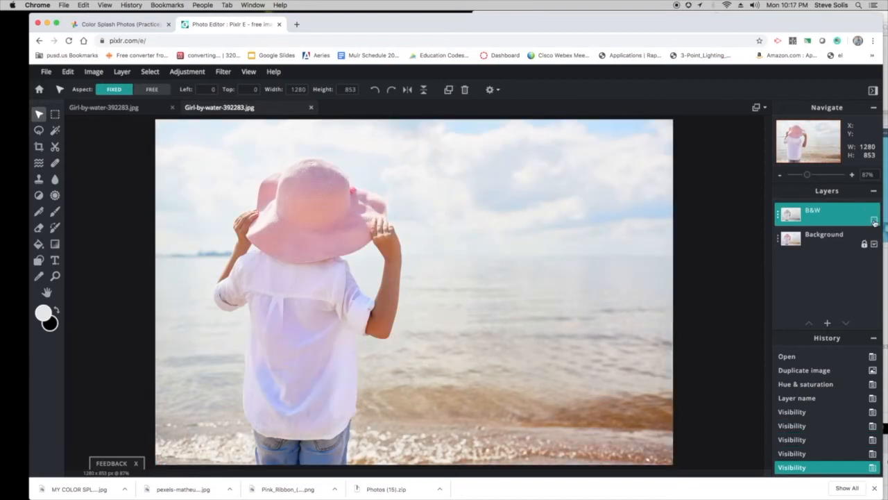
click(874, 222)
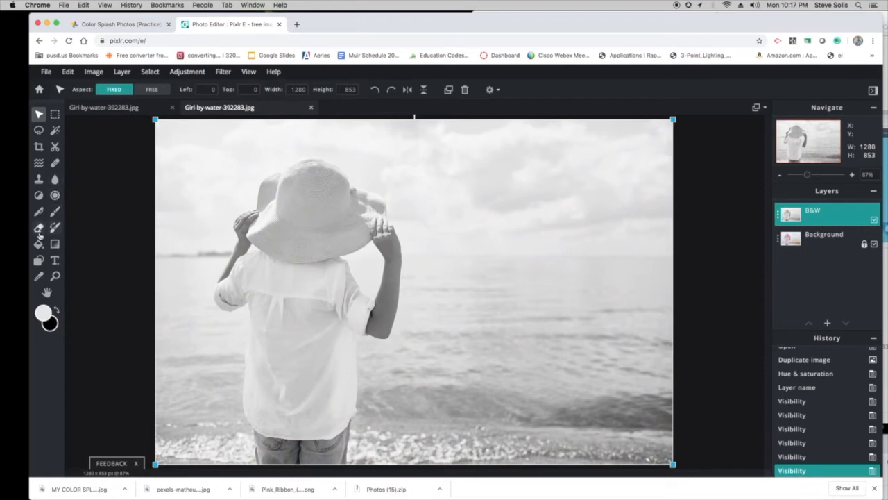
mouse_move(39, 227)
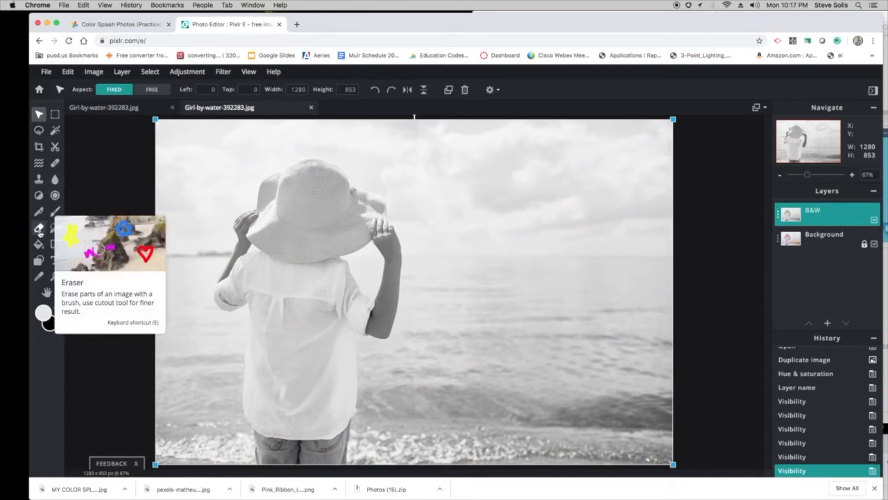
- Erase the B&W layer over the hat with the Eraser so the pink shows through
click(39, 228)
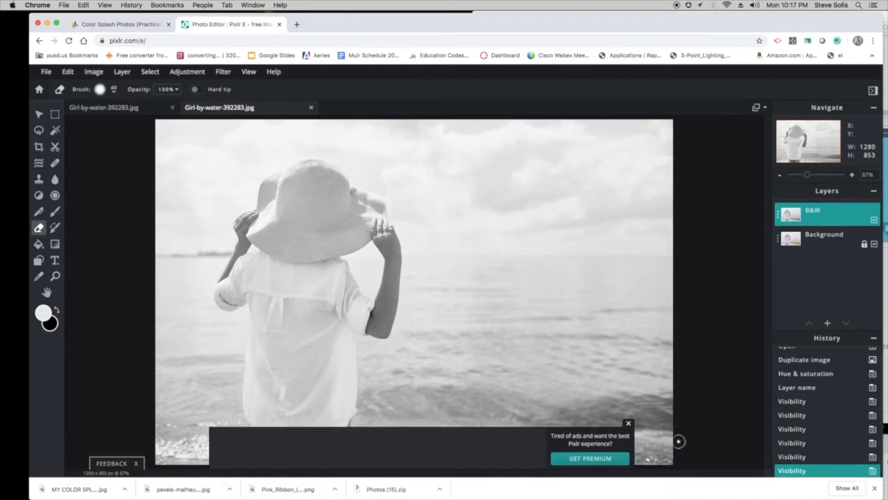
click(627, 422)
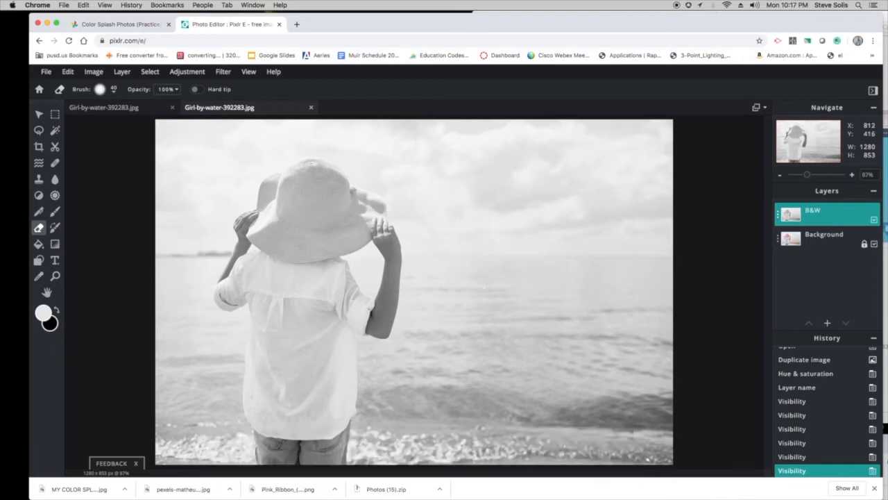
mouse_move(256, 233)
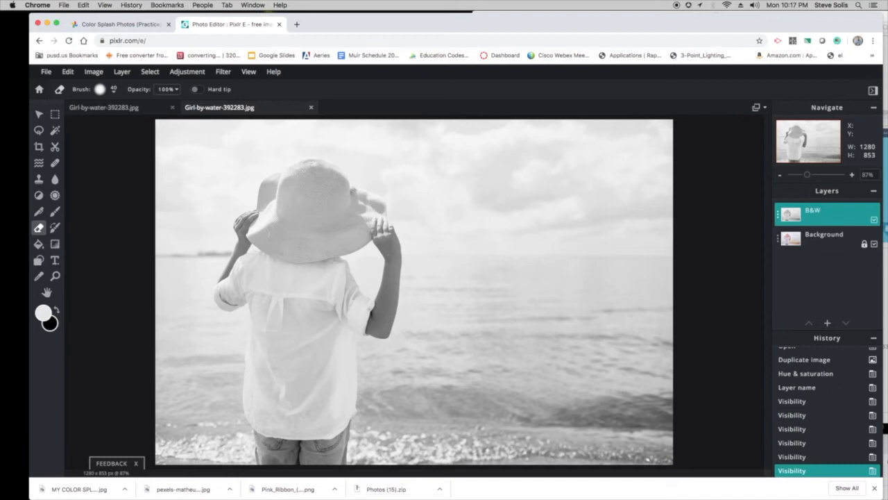
mouse_move(682, 224)
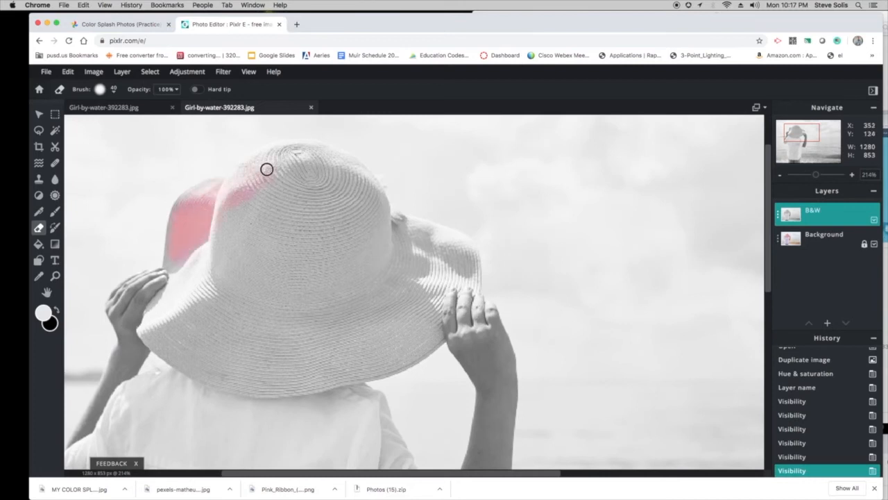
drag(266, 170, 264, 372)
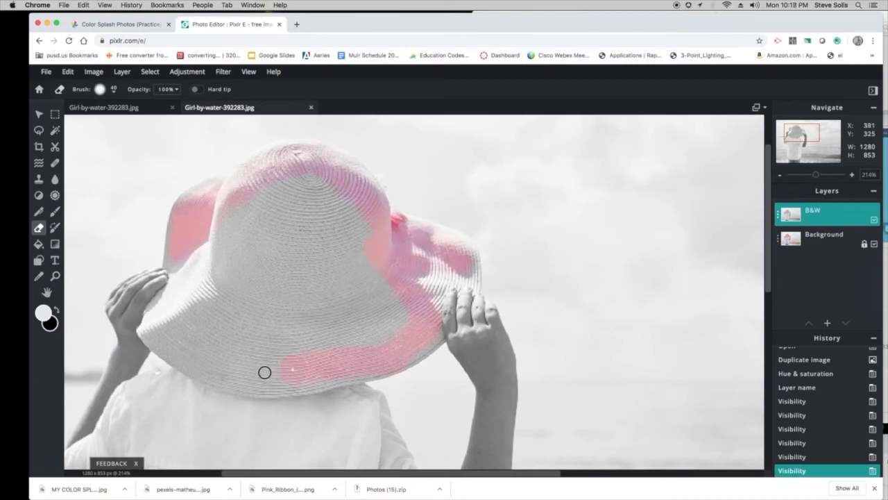
drag(263, 372, 195, 311)
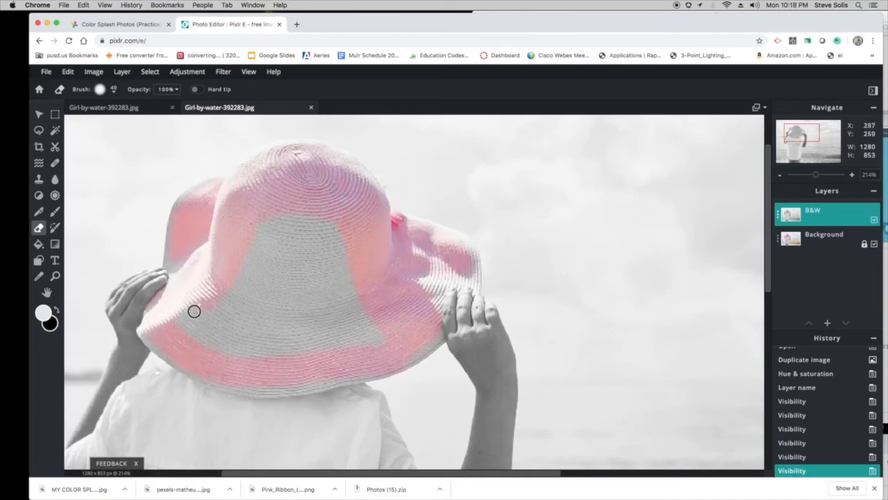
drag(195, 311, 277, 263)
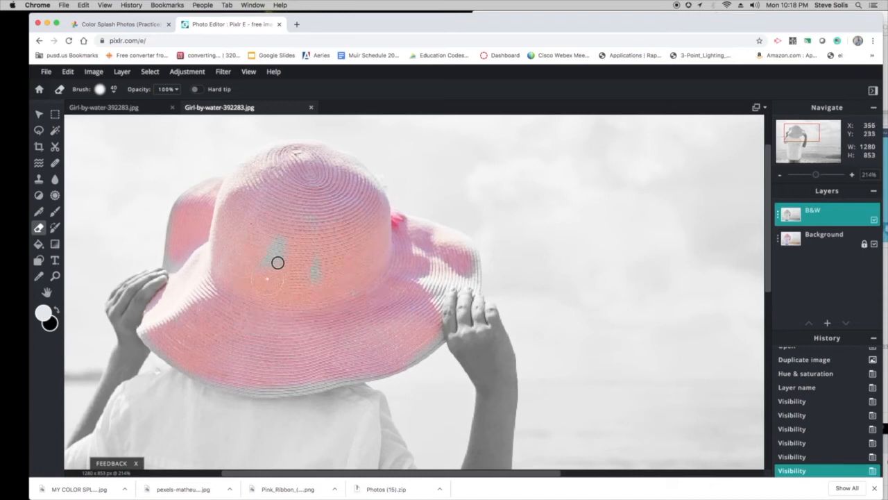
click(278, 262)
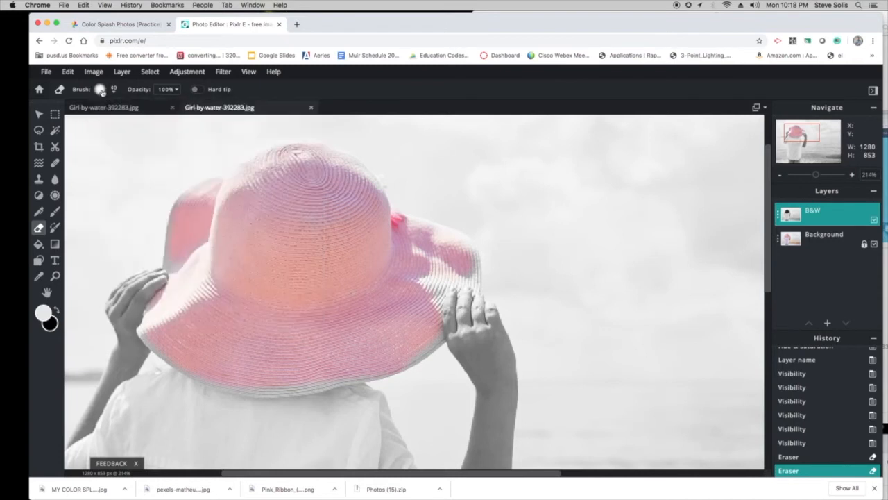
- Zoom in and clean up remaining grey along the hat's edges and brim, then view the whole photo
click(100, 89)
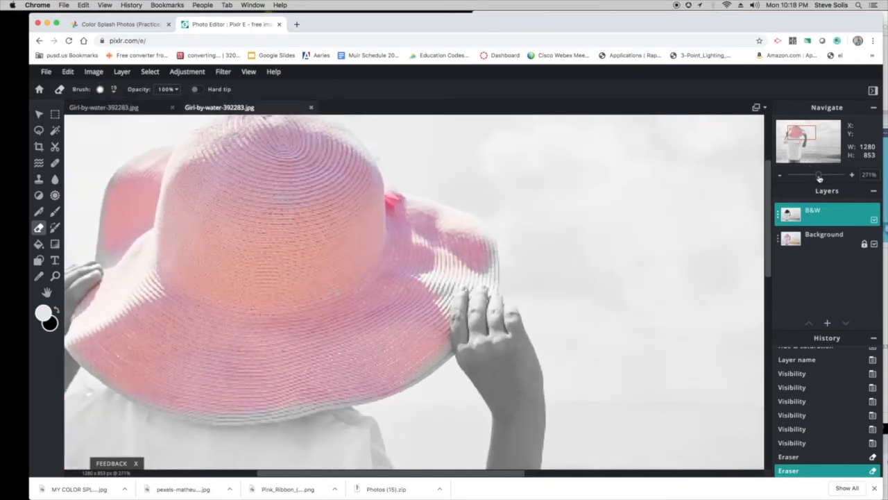
click(489, 252)
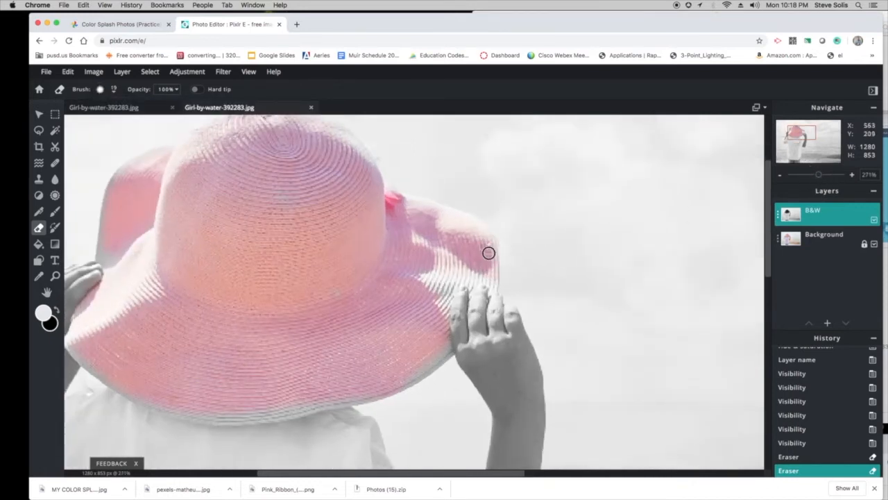
drag(489, 252, 325, 394)
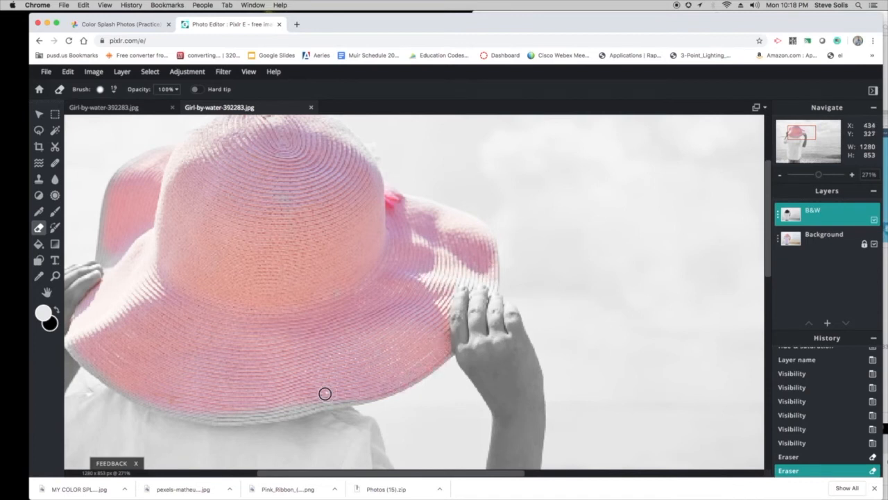
drag(325, 394, 111, 378)
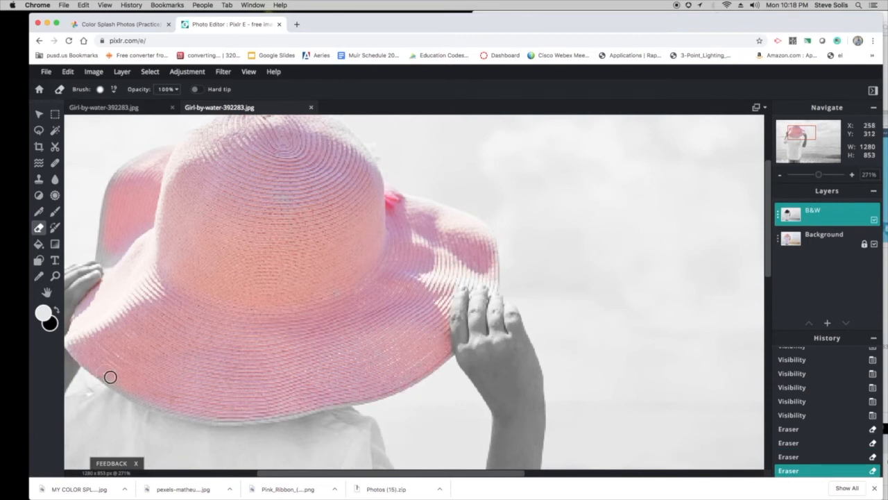
drag(111, 378, 106, 377)
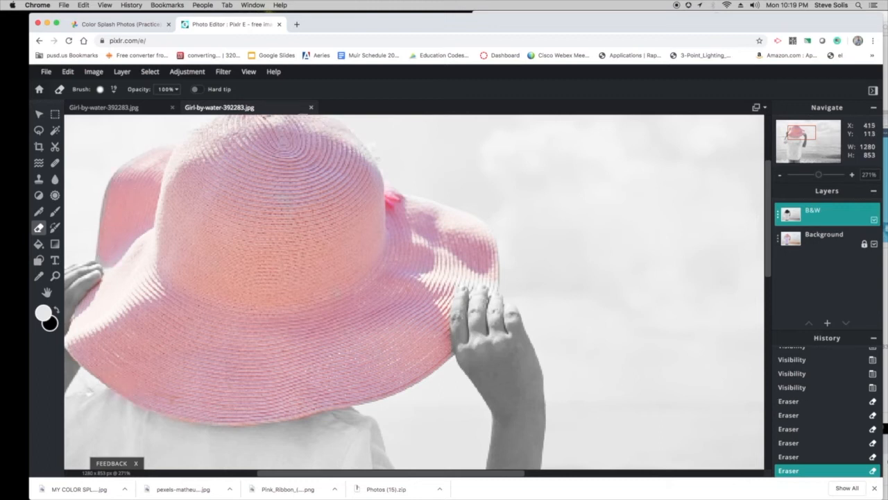
drag(455, 319, 498, 373)
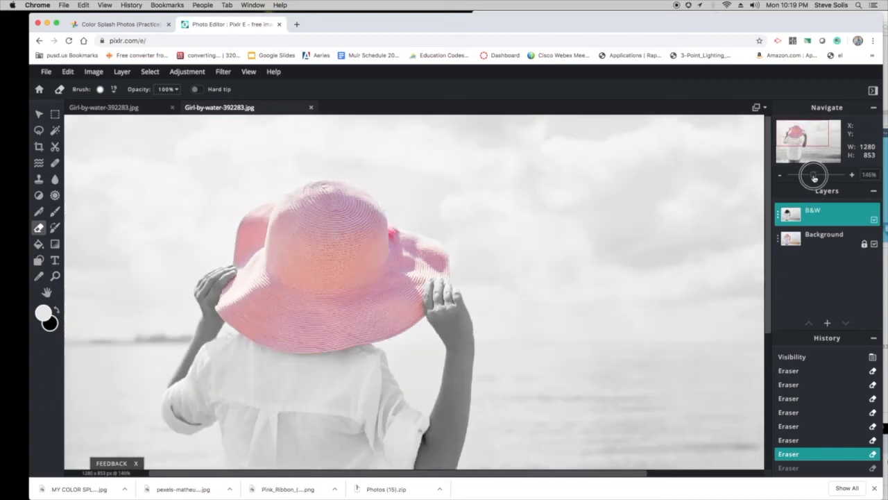
drag(813, 175, 809, 175)
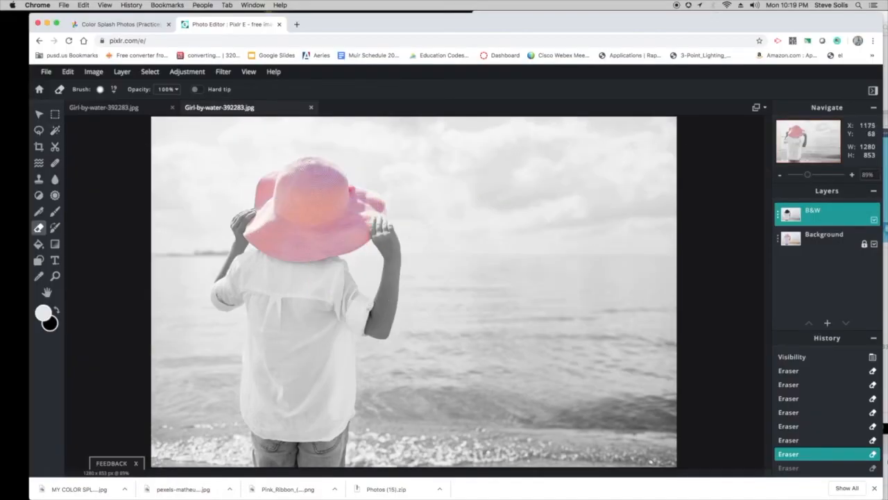
mouse_move(140, 168)
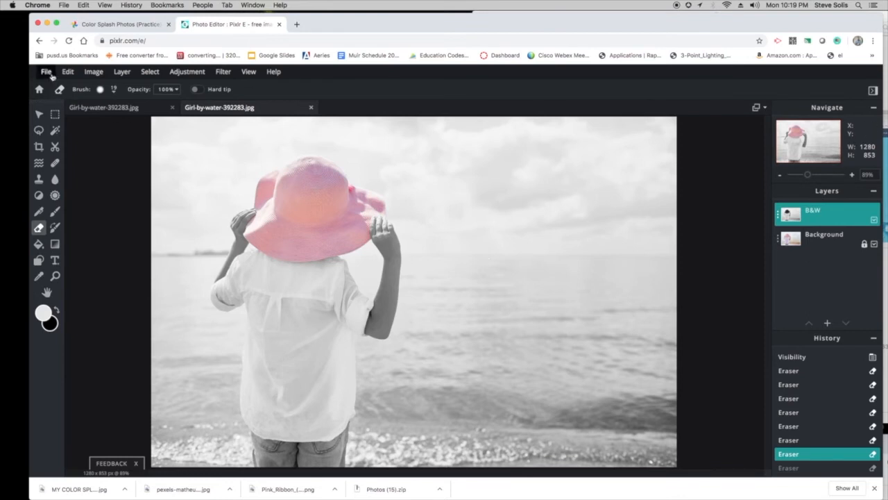
- Open Pink_Ribbon_(Transparent).png as a second document via File > Open image
click(46, 72)
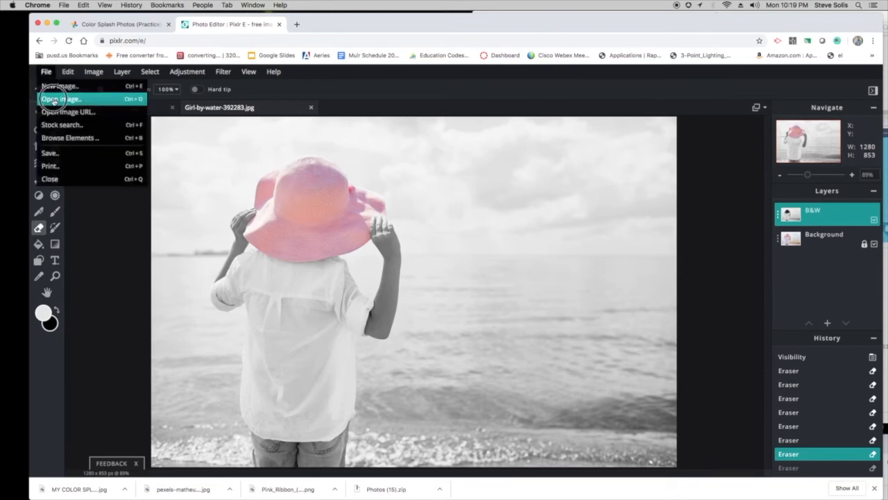
click(61, 99)
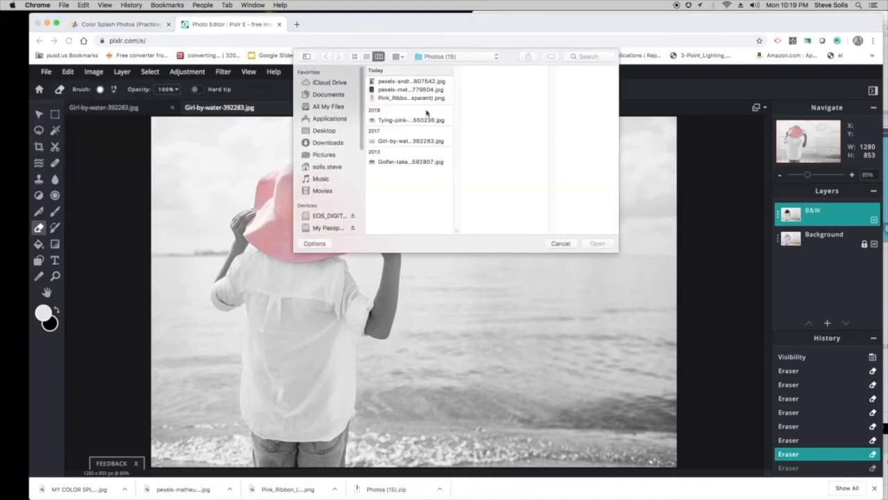
click(409, 97)
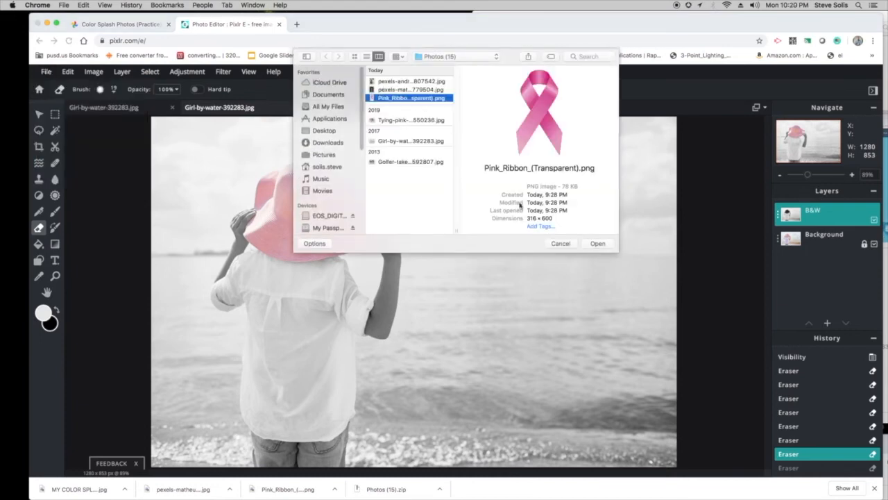
click(561, 243)
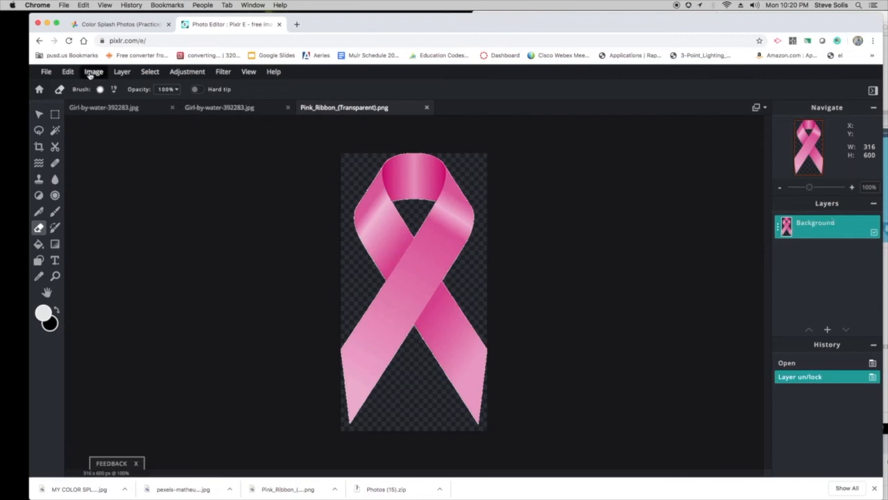
- Select all of the ribbon image, copy it, and switch back to the beach photo document
click(67, 72)
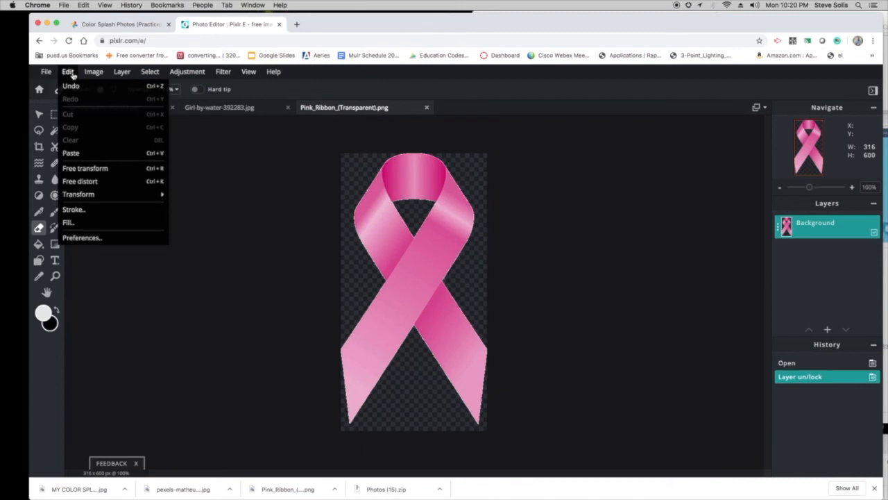
click(93, 73)
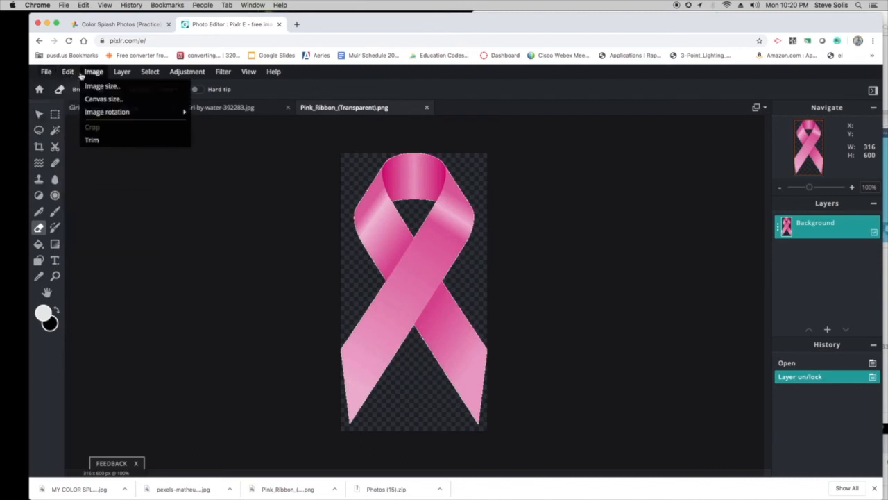
click(150, 72)
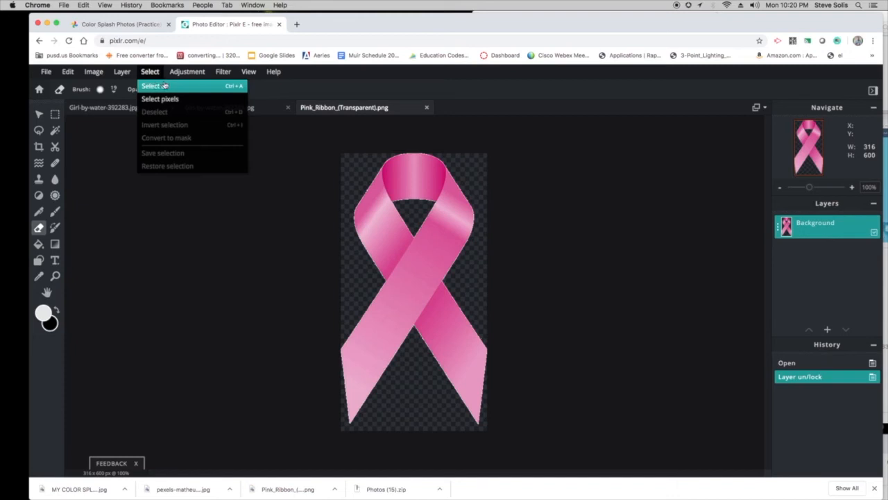
click(154, 86)
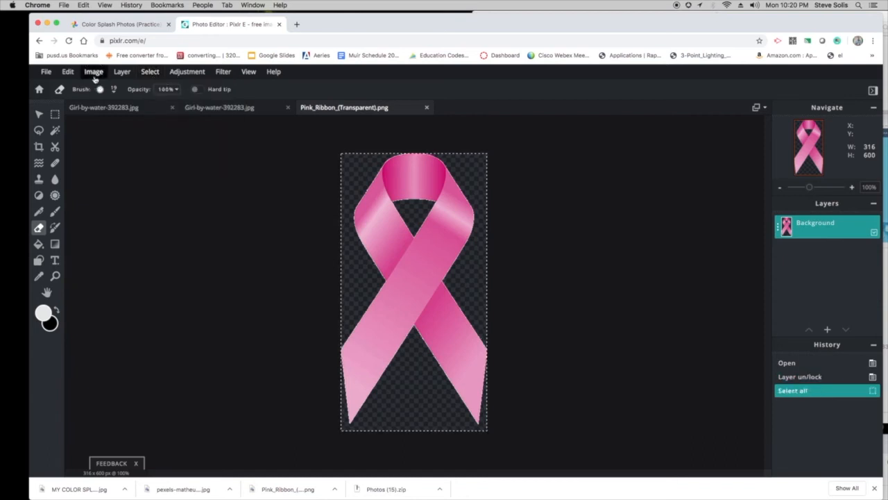
click(66, 72)
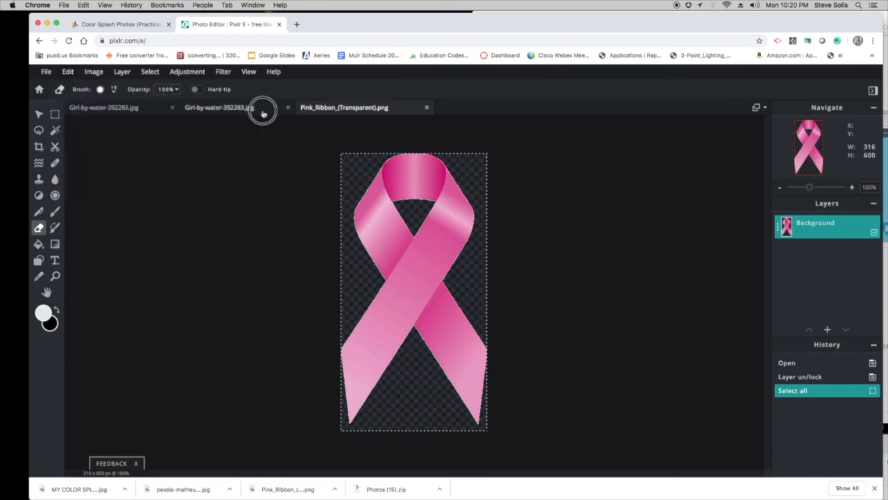
click(220, 107)
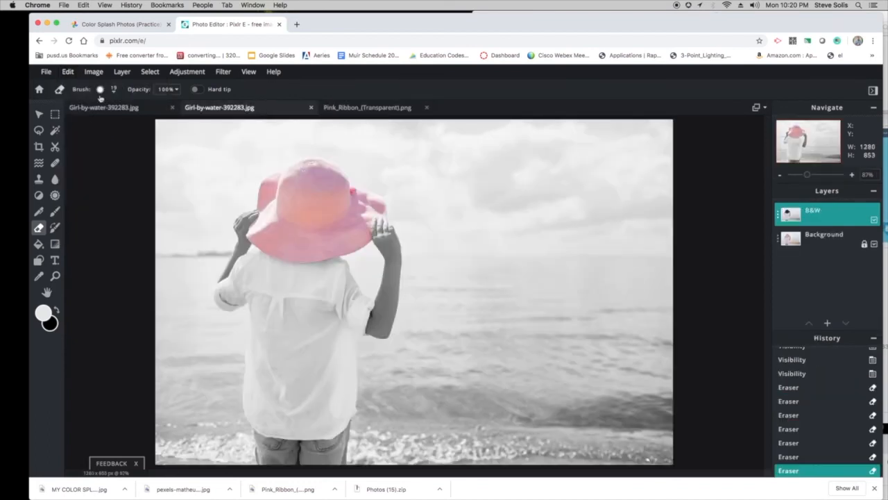
- Paste the ribbon as a new layer, shrink it small and place it in the bottom right corner
click(67, 72)
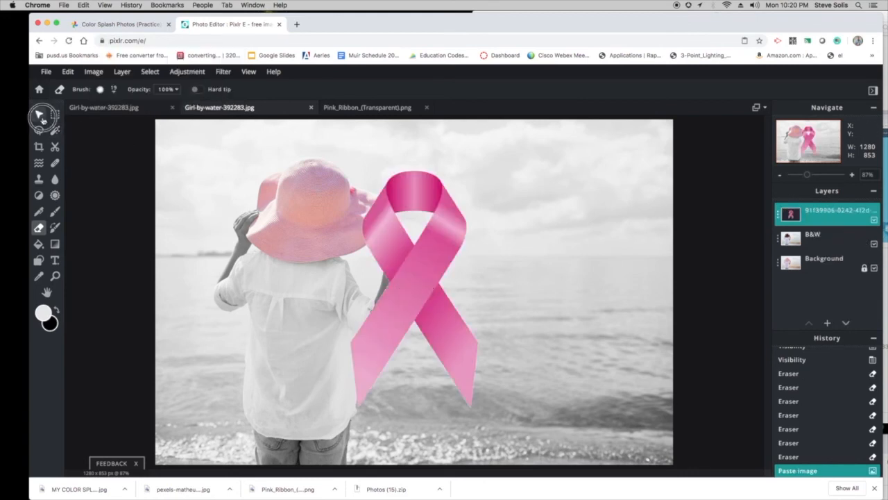
click(38, 114)
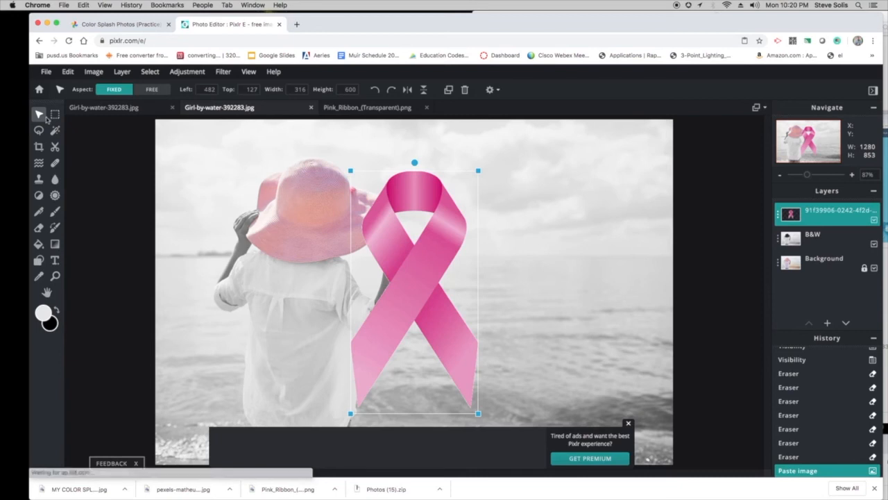
drag(414, 277, 497, 231)
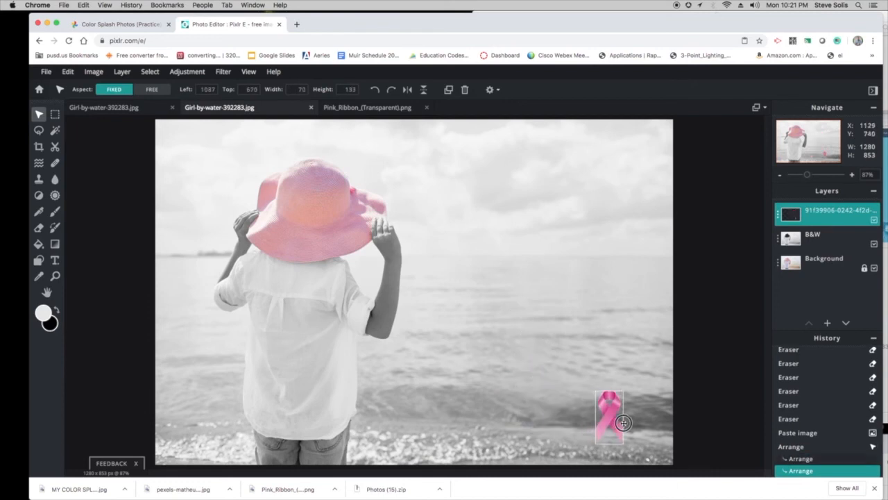
drag(610, 417, 637, 424)
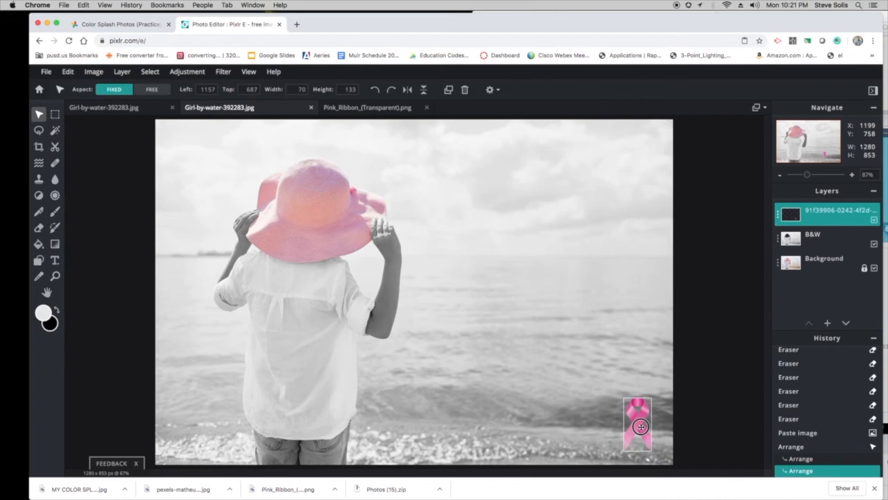
click(637, 424)
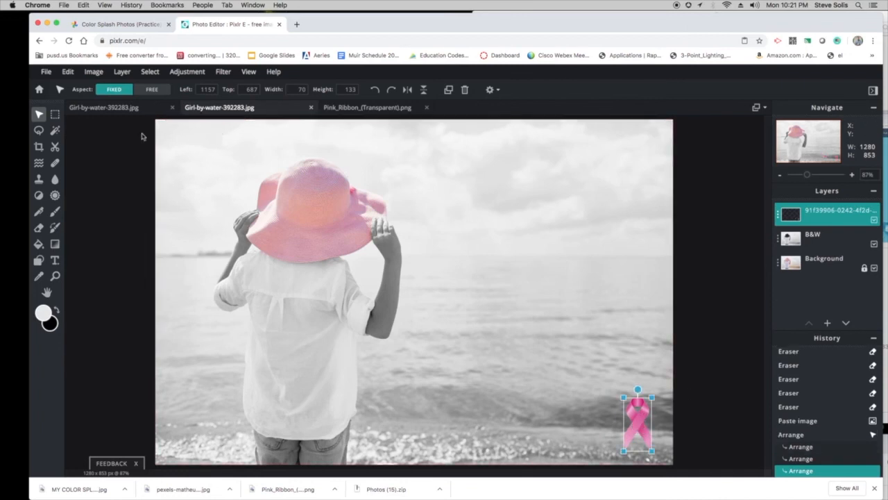
click(825, 263)
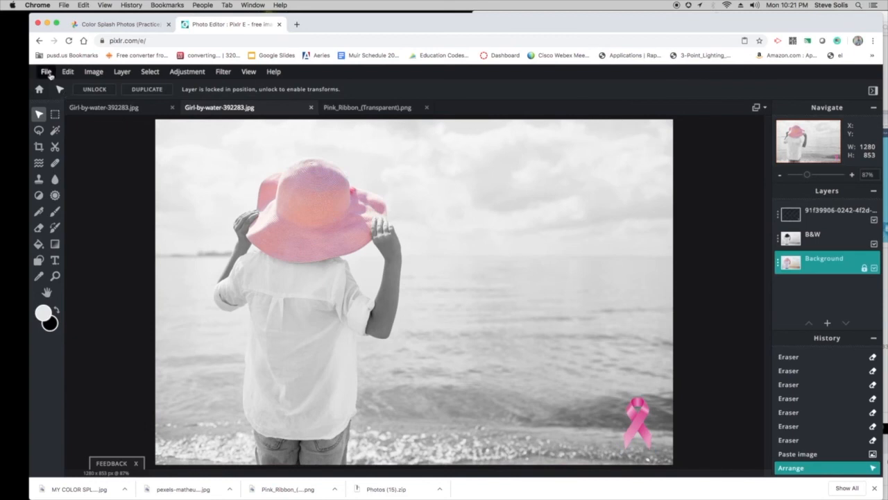
click(46, 72)
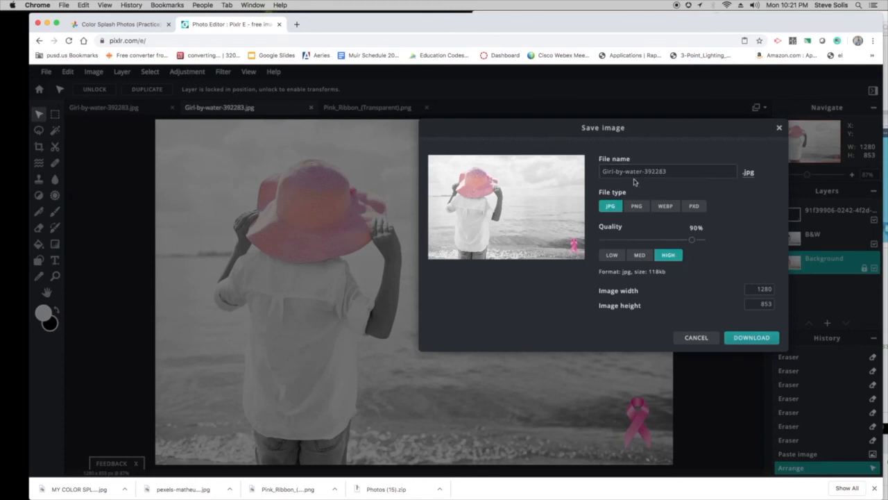
text(M)
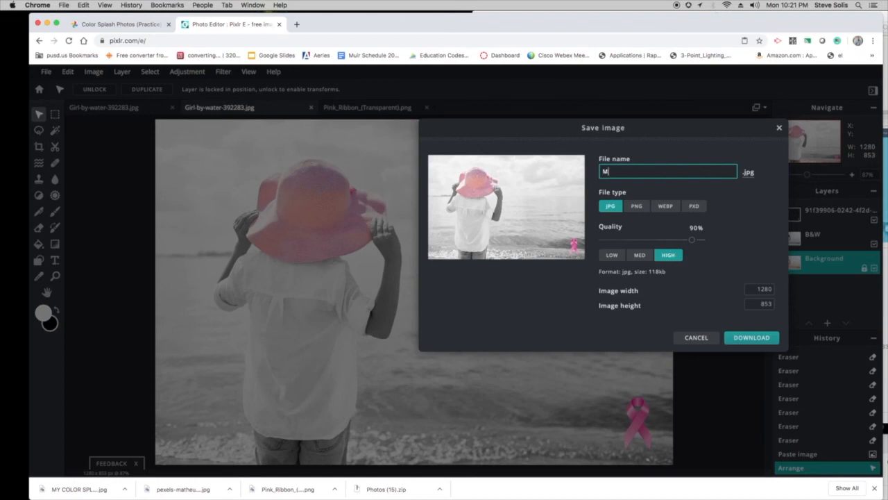
text(y Color Splash 2)
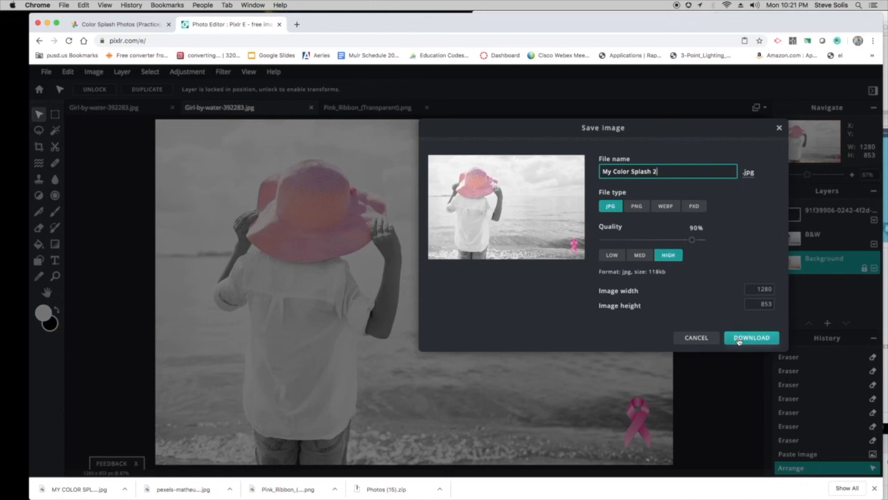
text(-)
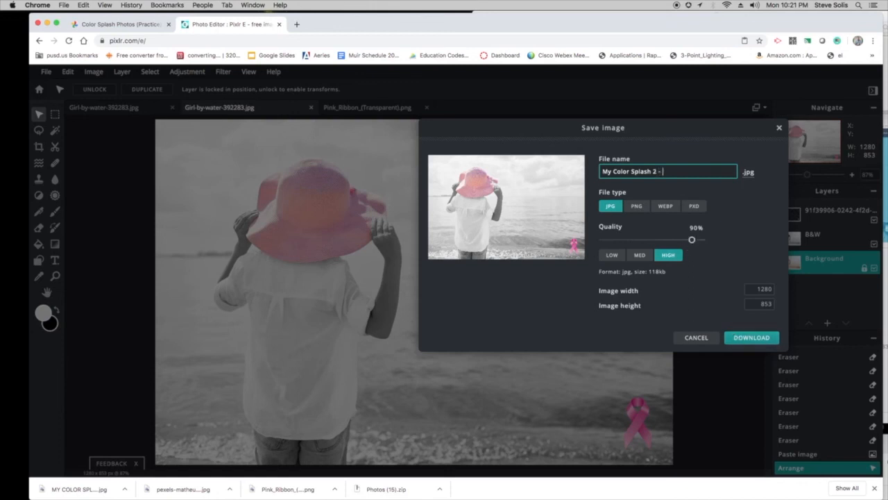
text(S)
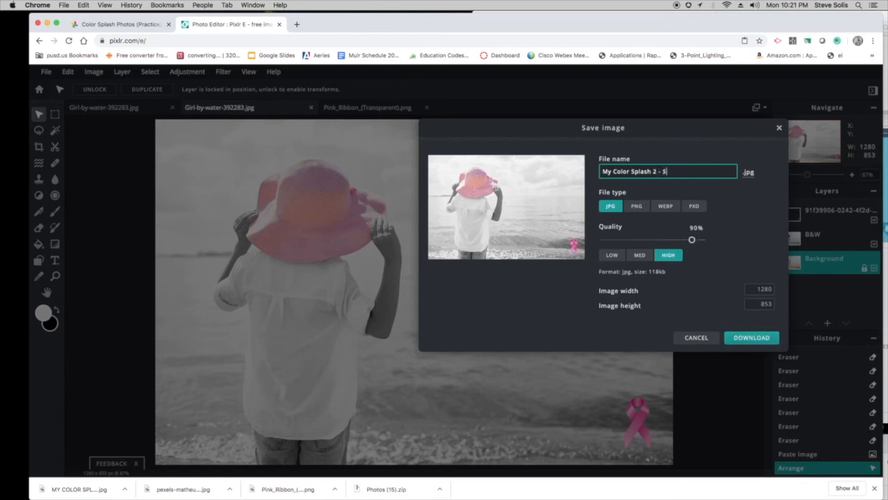
text(.Solis)
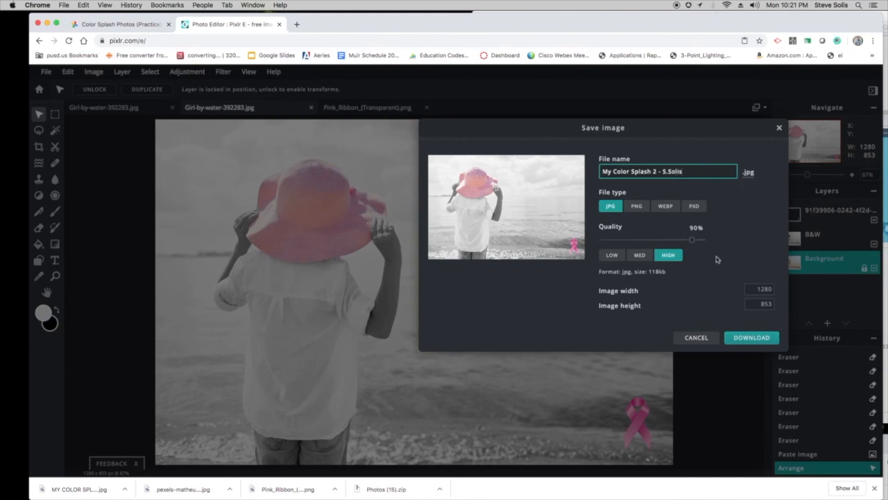
click(752, 337)
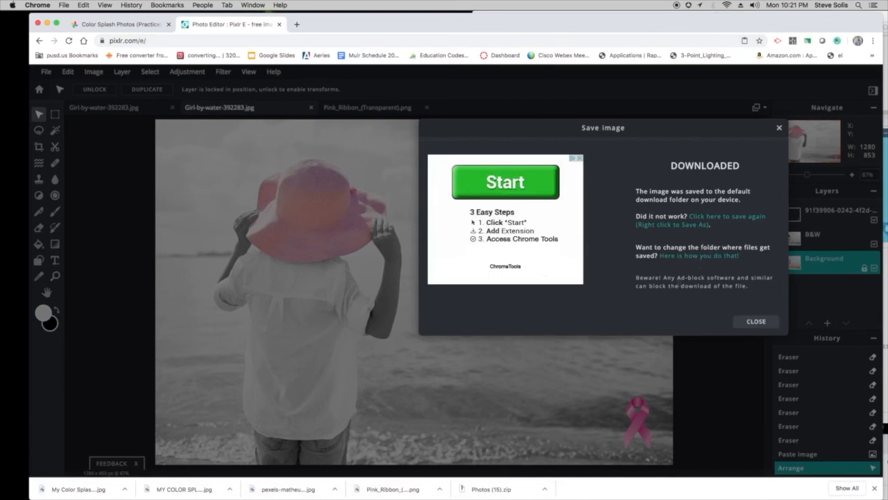
- Close the Downloaded confirmation to return to the finished photo
click(755, 321)
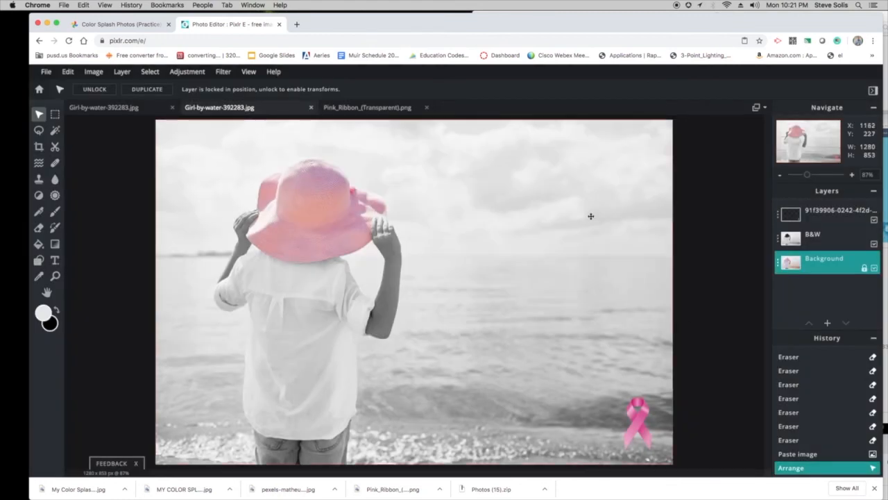
mouse_move(351, 230)
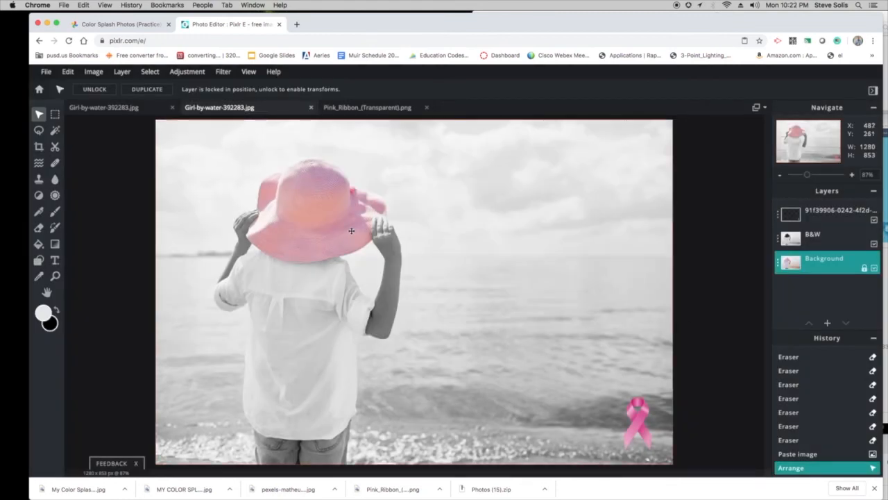